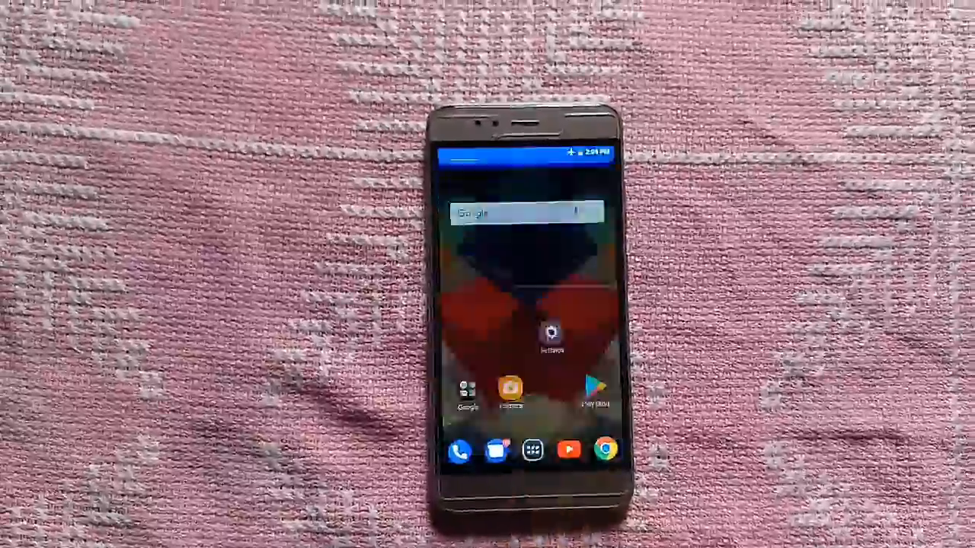
# Launch the File Manager from the home screen to reach the Download folder
pyautogui.click(534, 451)
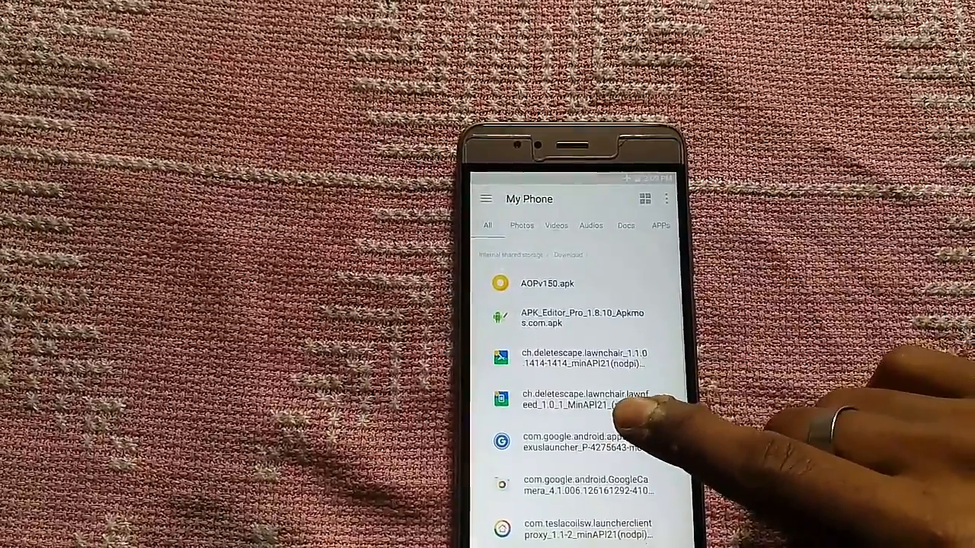
# Open the ch.deletescape.lawnchair APK and scroll down to its Install button
pyautogui.click(583, 405)
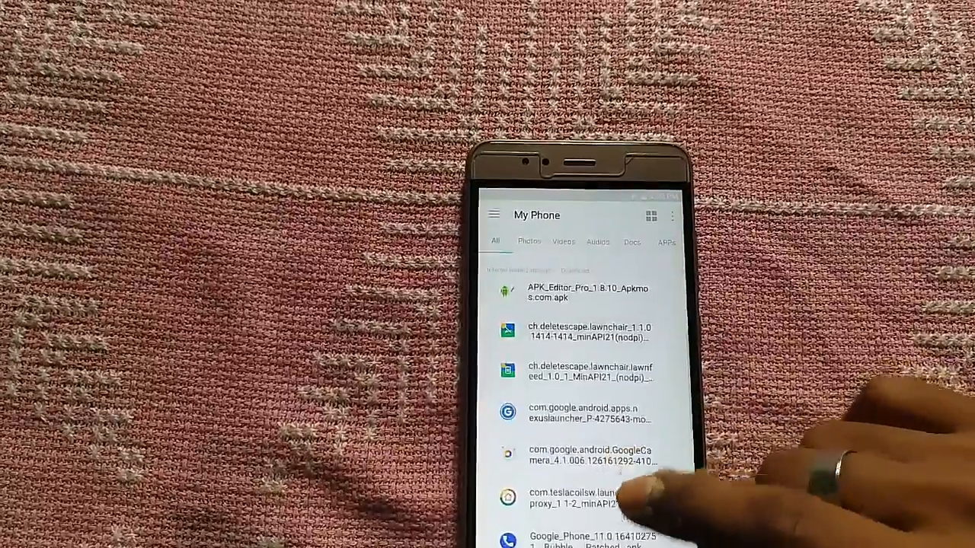
pyautogui.scroll(-3)
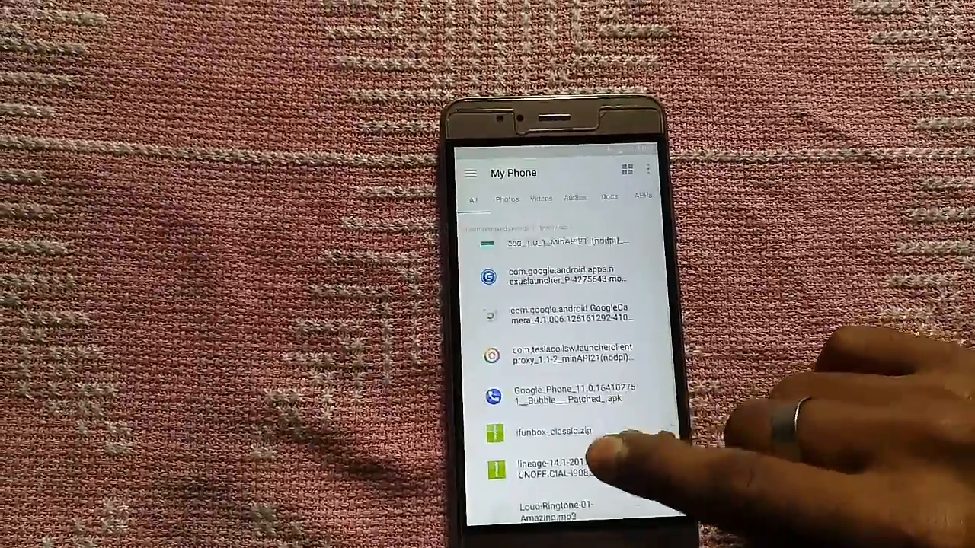
pyautogui.scroll(-3)
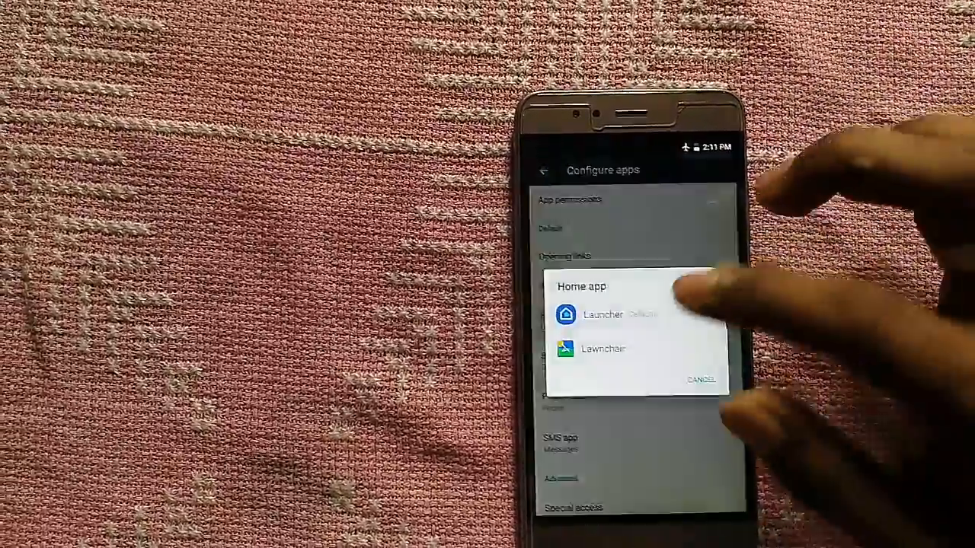
# Select Lawnchair in the Home app list
pyautogui.click(600, 348)
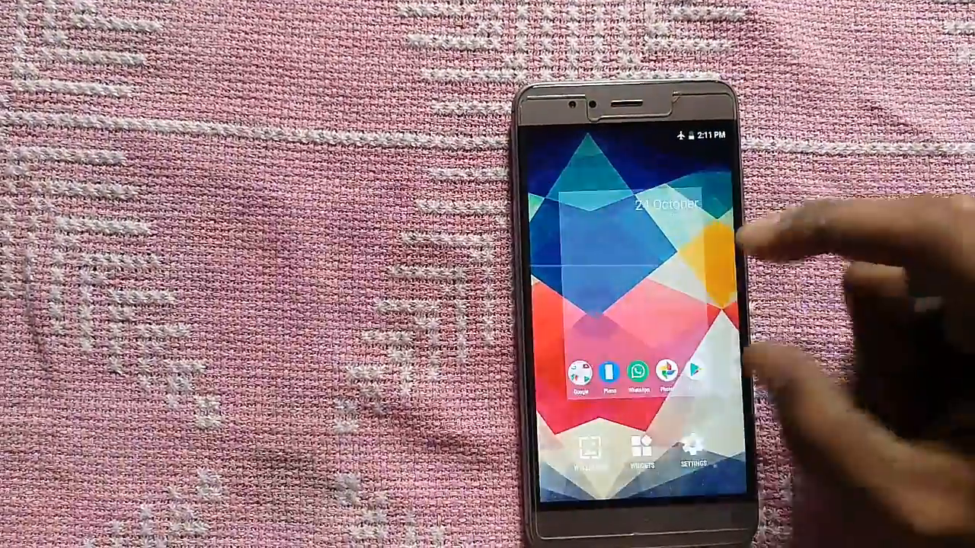
pyautogui.click(697, 447)
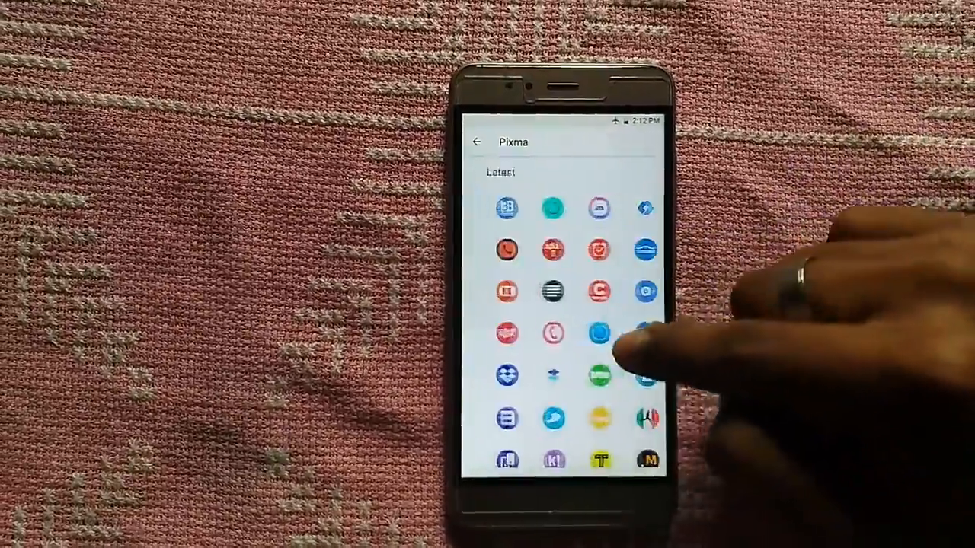
# Scroll through the Pixma icon pack's icons
pyautogui.scroll(-3)
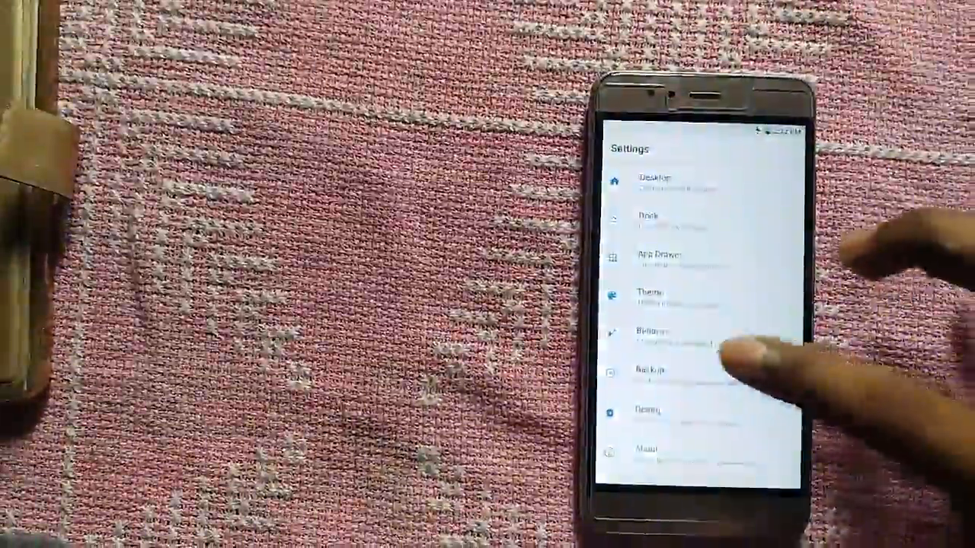
# Open Lawnchair's Backup page to import settings
pyautogui.click(652, 369)
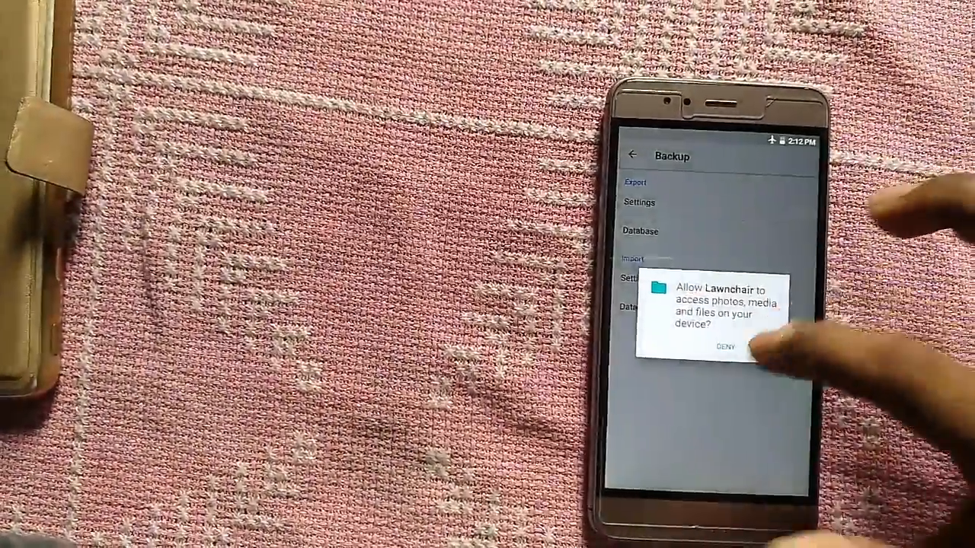